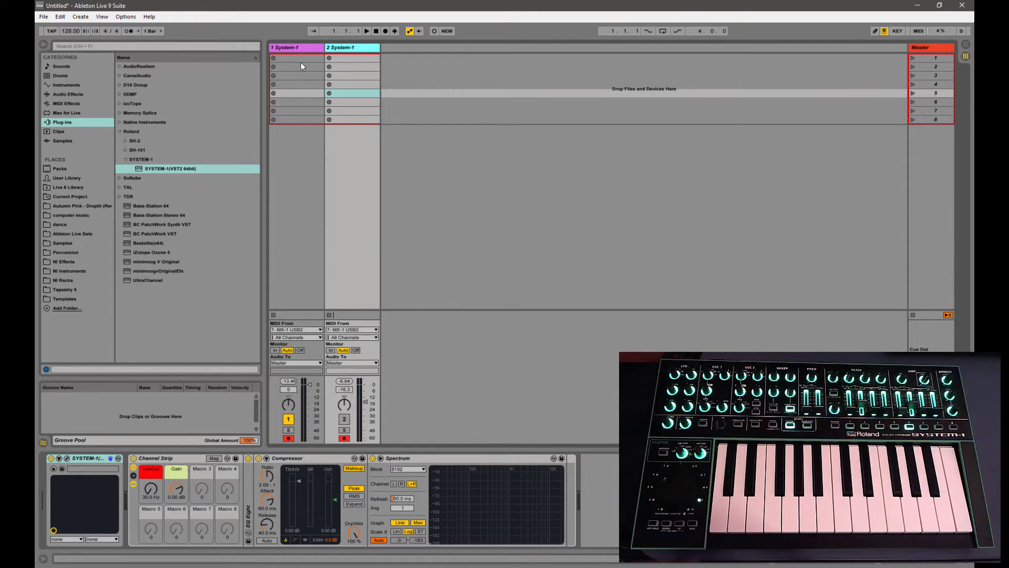
# - Open the SYSTEM-1 plug-out editor window on track 2
pyautogui.click(294, 47)
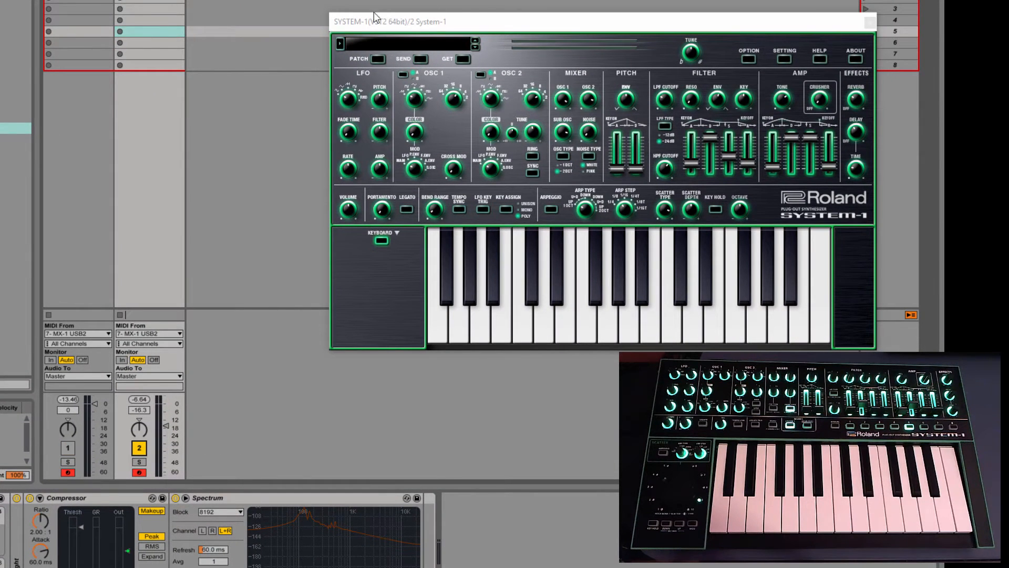
# - Load the SQ TechTranceBs preset from the patch browser, then close the browser
pyautogui.click(405, 44)
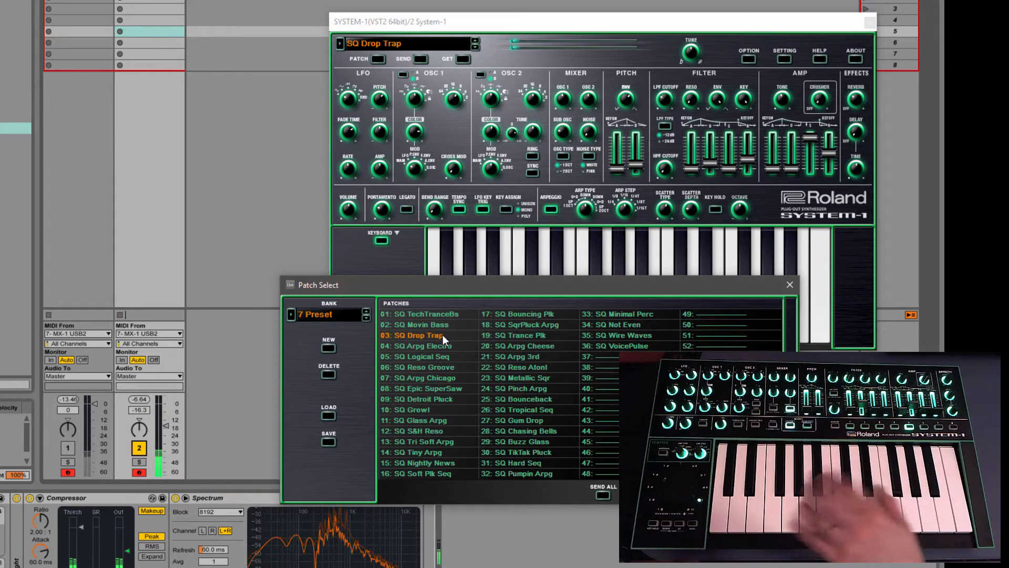
pyautogui.click(419, 314)
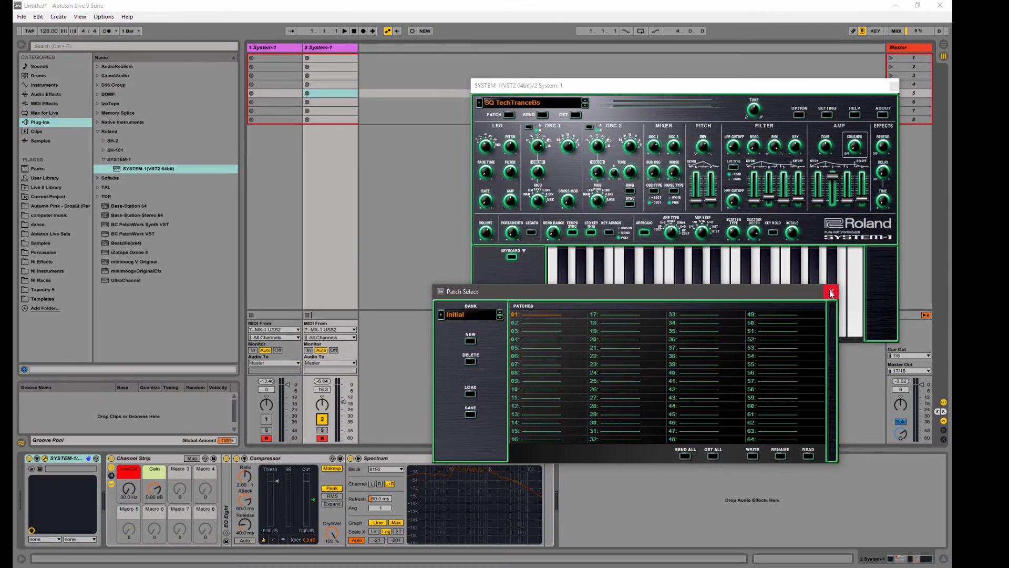
pyautogui.click(832, 292)
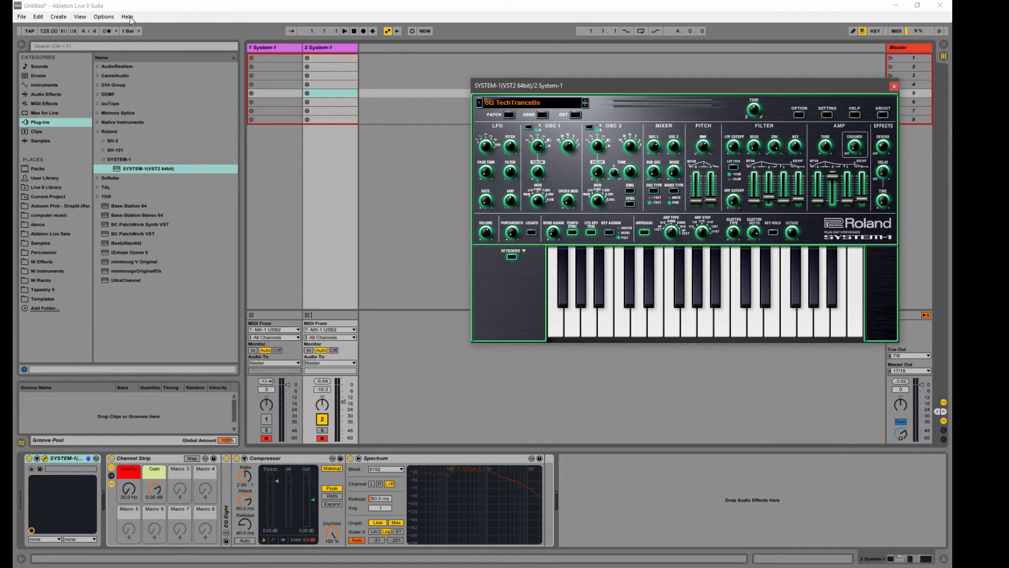
# - Open Live's Preferences from the Options menu
pyautogui.click(104, 16)
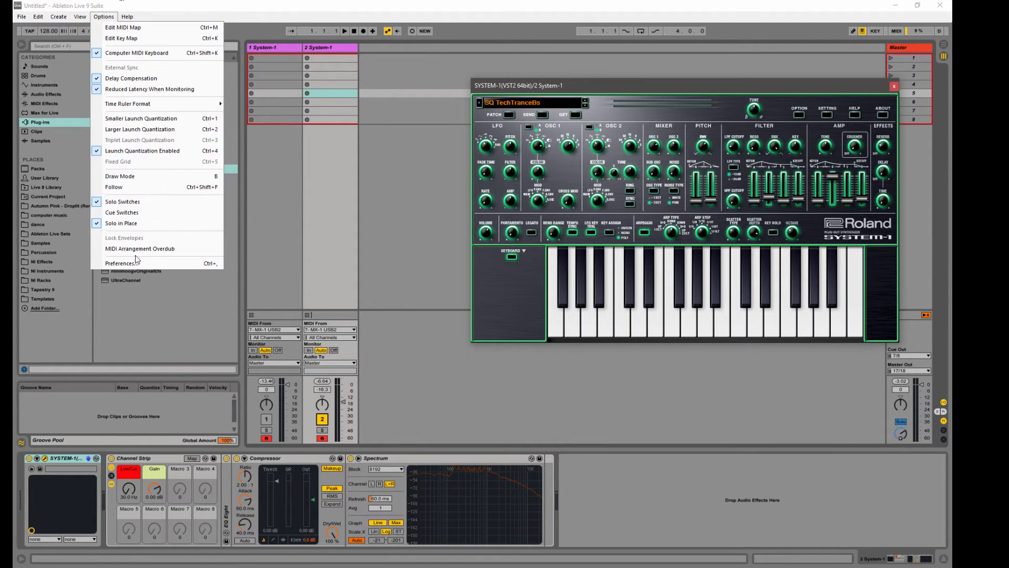
pyautogui.click(120, 263)
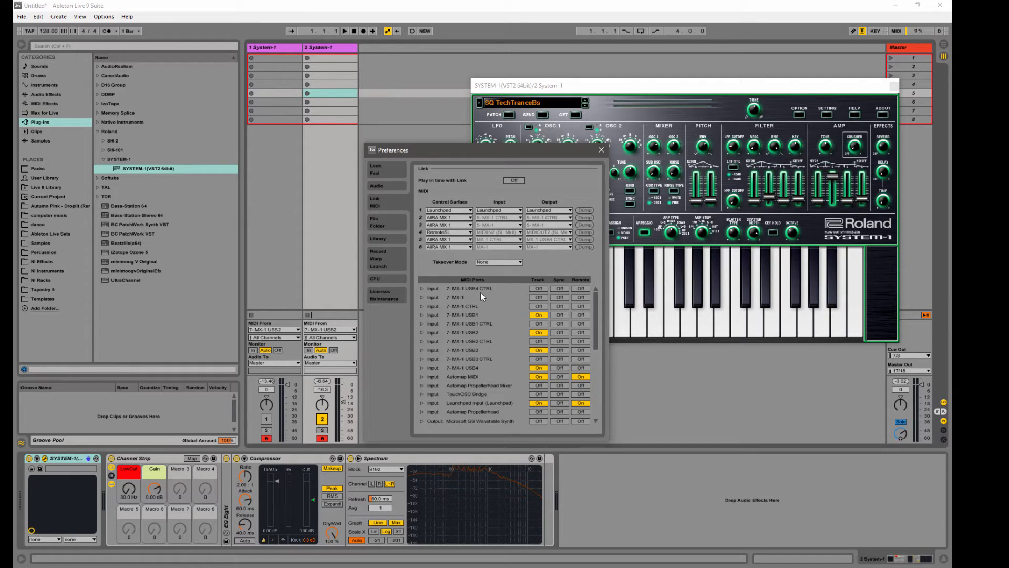
pyautogui.moveTo(486, 289)
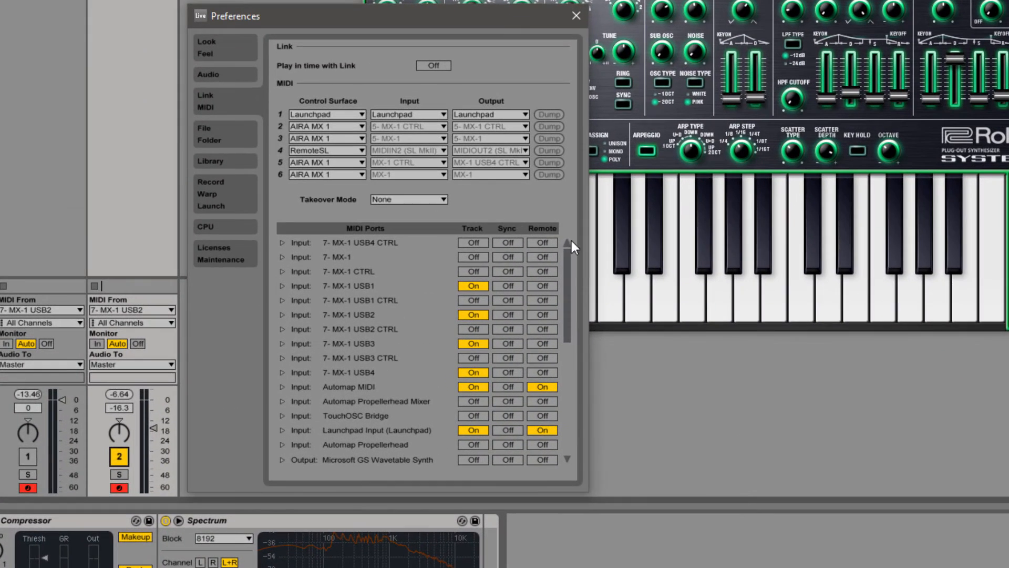
pyautogui.moveTo(547, 315)
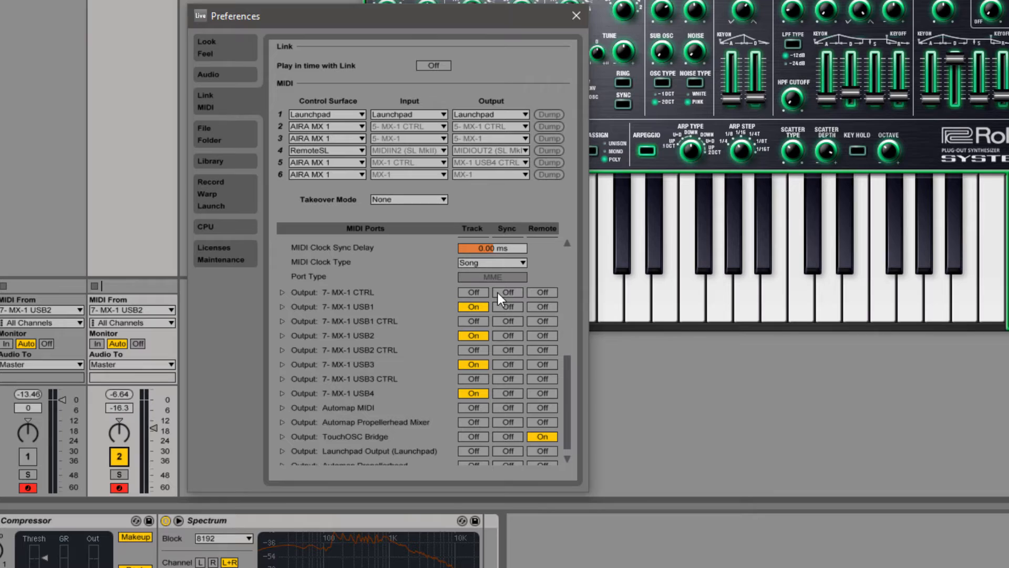
pyautogui.moveTo(517, 393)
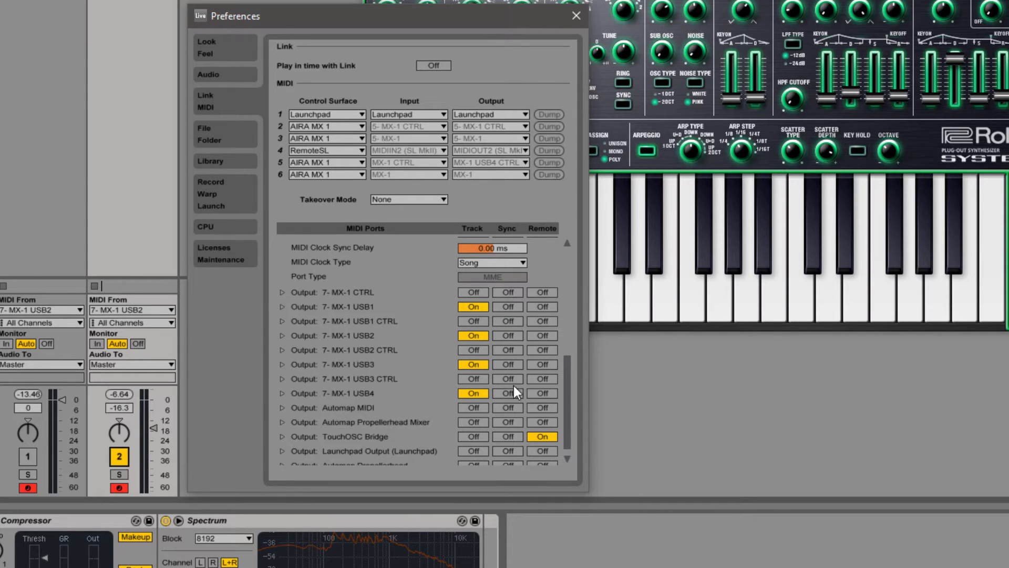
pyautogui.moveTo(510, 391)
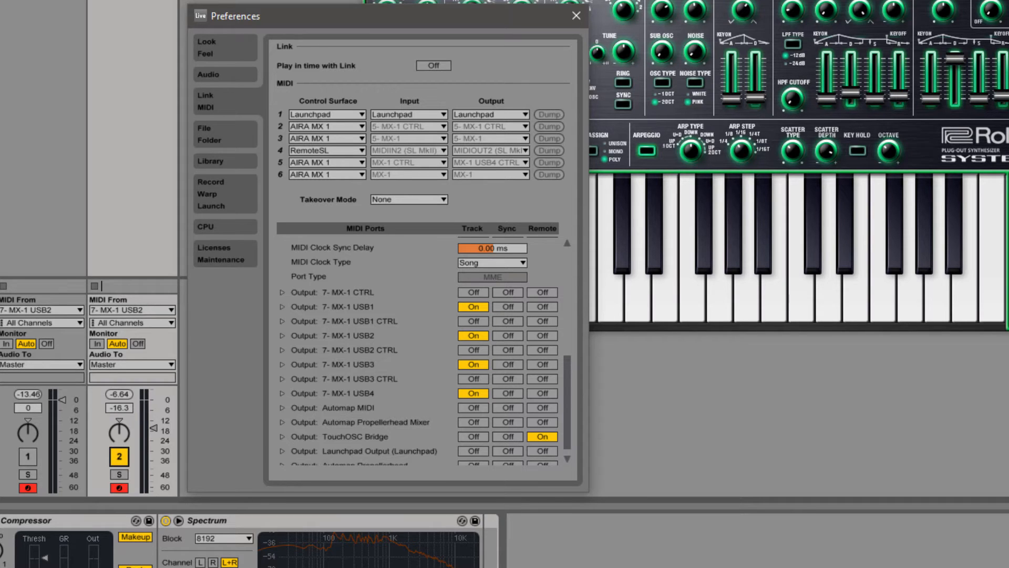
# - Close Preferences and confirm plug-out MIDI input and output as 7- MX-1 USB2 CTRL
pyautogui.click(575, 15)
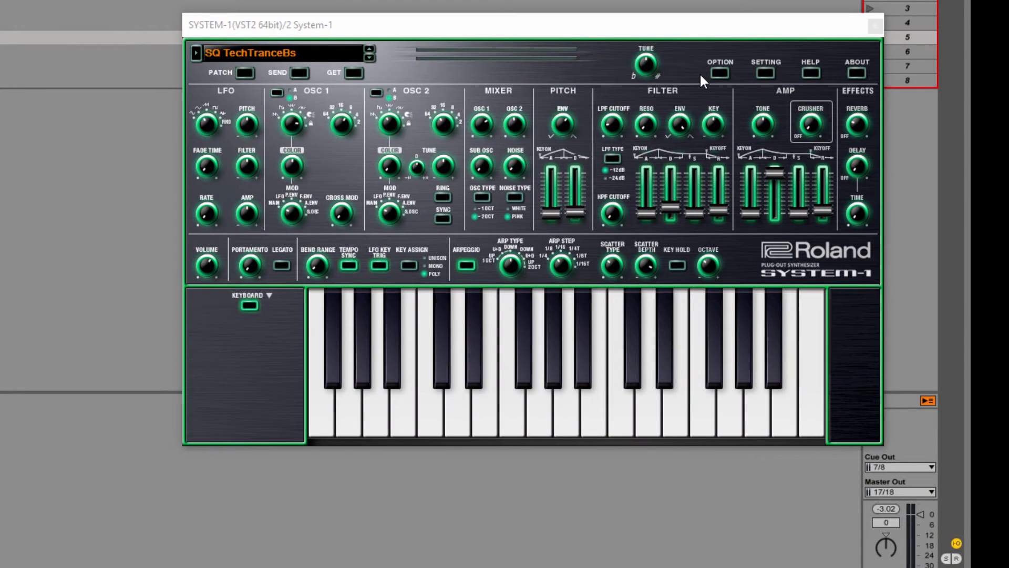
pyautogui.moveTo(762, 80)
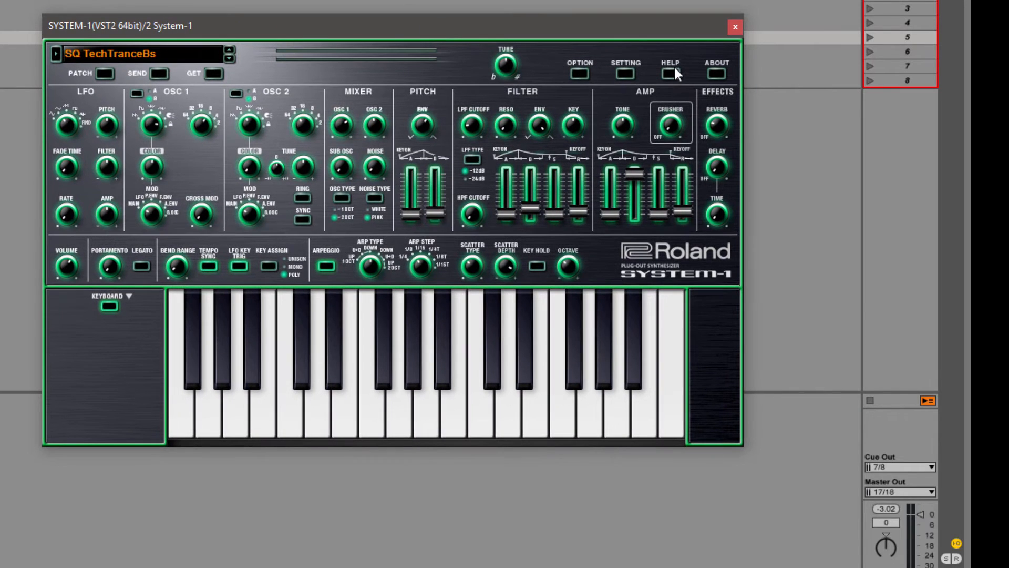
pyautogui.click(625, 72)
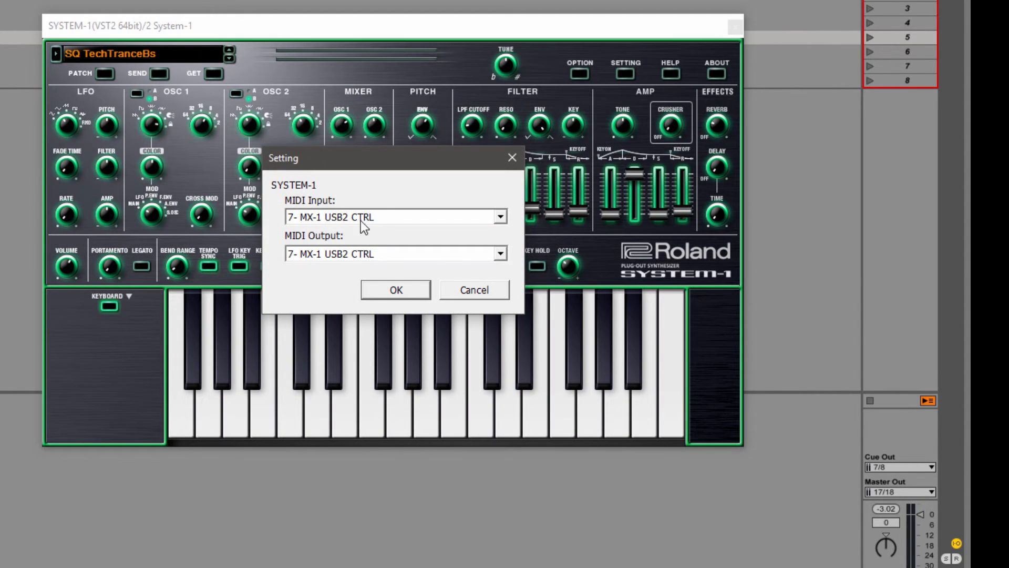
pyautogui.moveTo(355, 267)
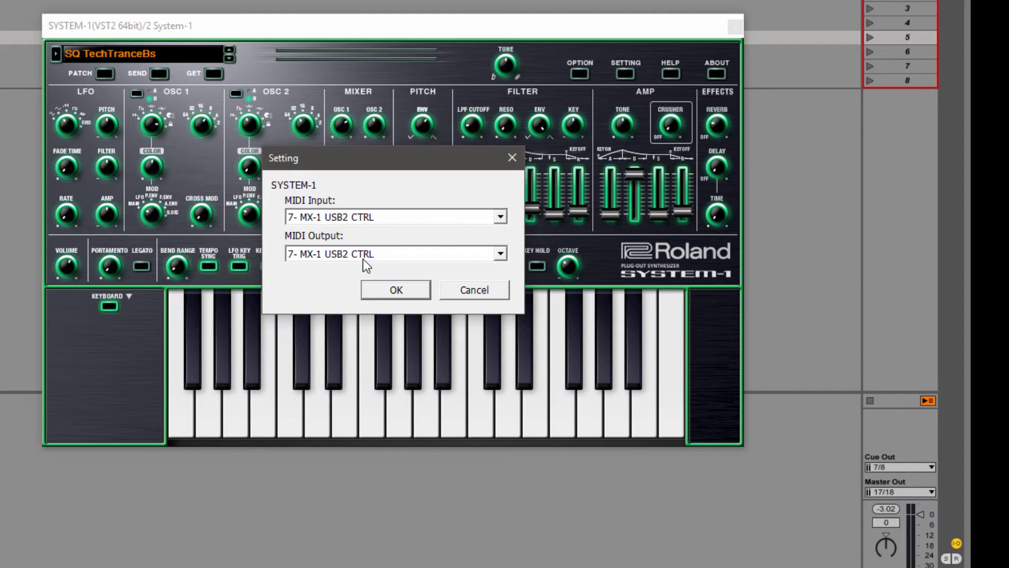
pyautogui.moveTo(346, 259)
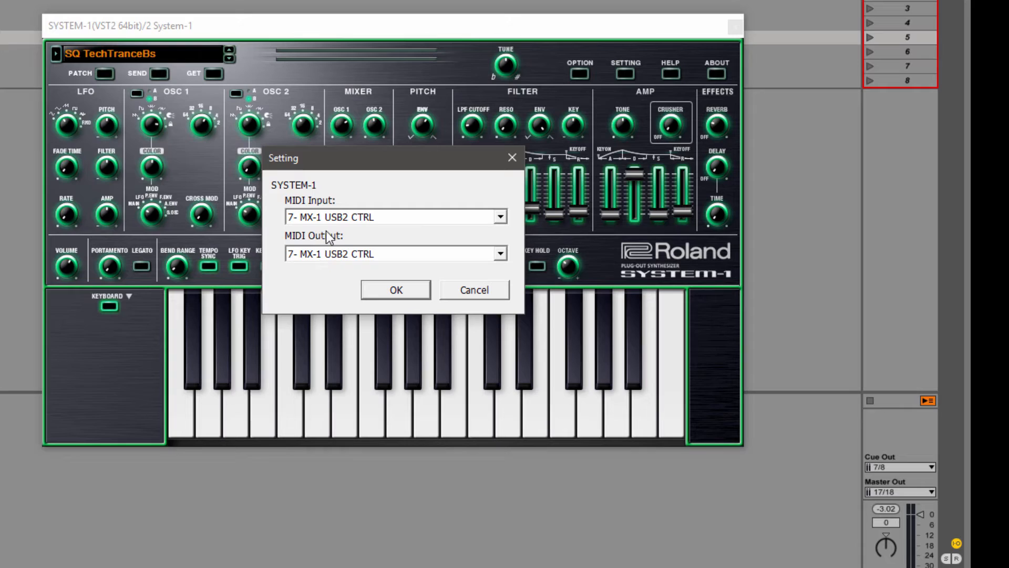
pyautogui.moveTo(350, 216)
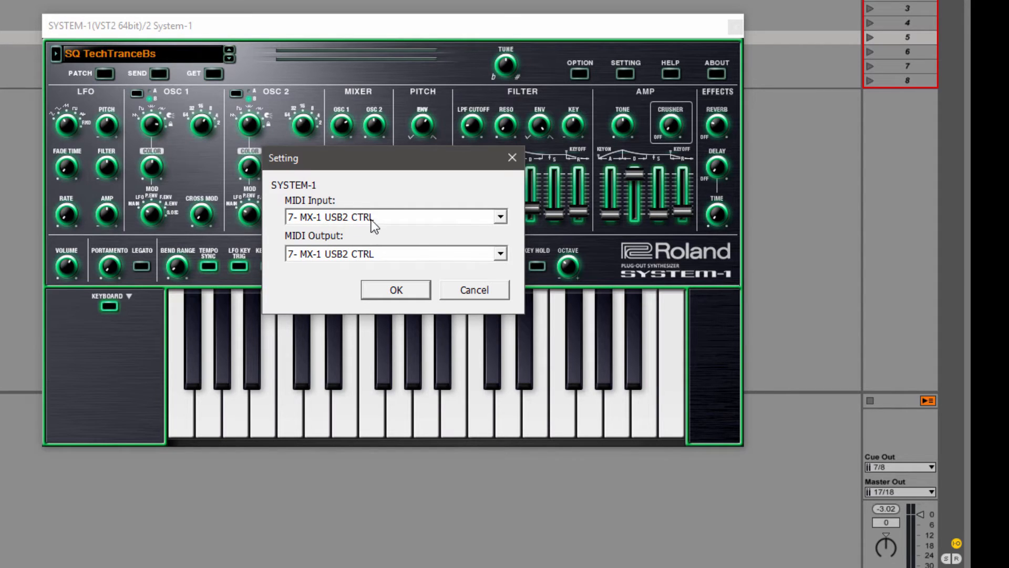
pyautogui.click(395, 290)
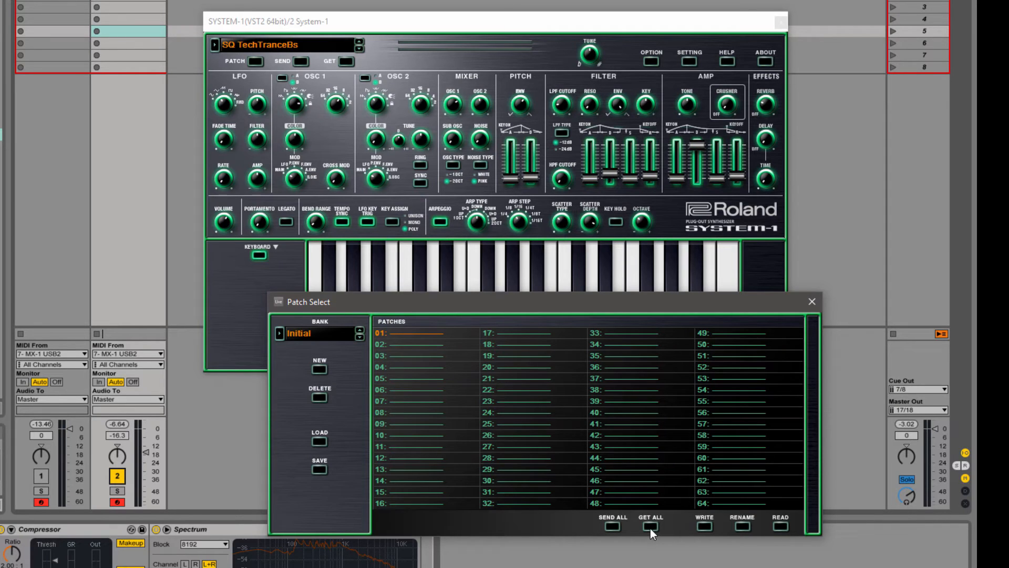
# - Download hardware patches 1-64 into the Initial bank with GET ALL
pyautogui.click(649, 525)
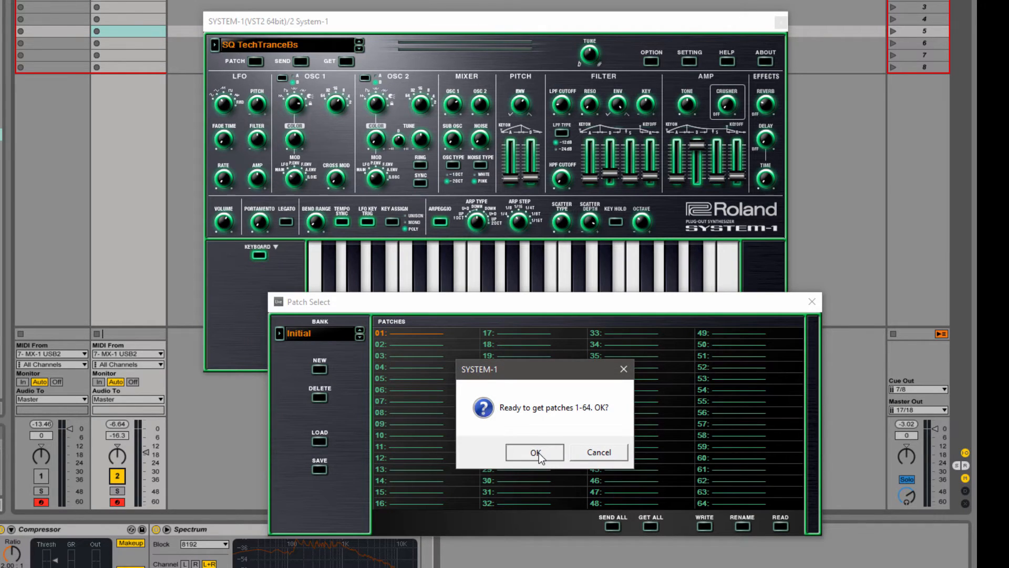
pyautogui.click(533, 453)
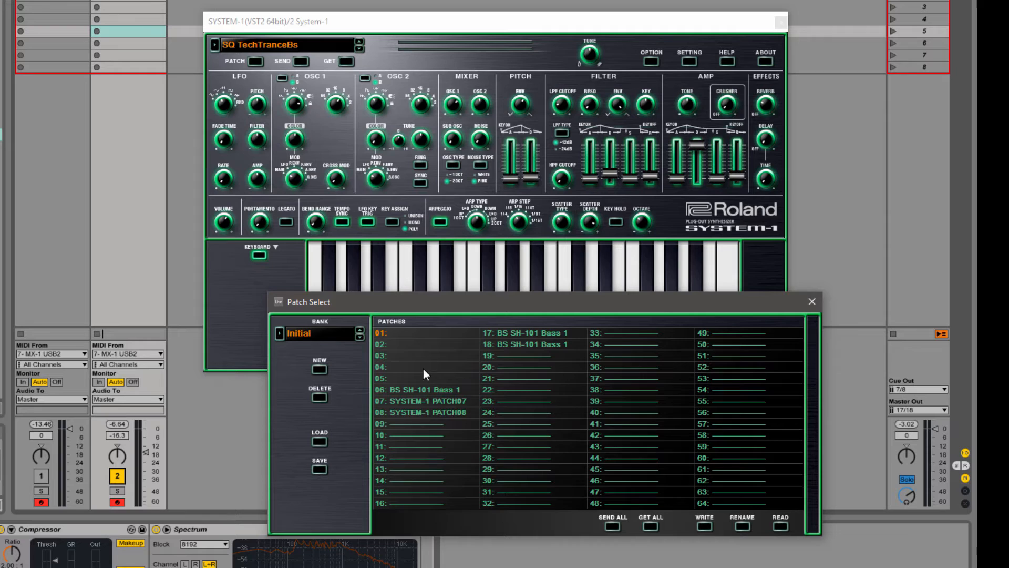
pyautogui.moveTo(423, 336)
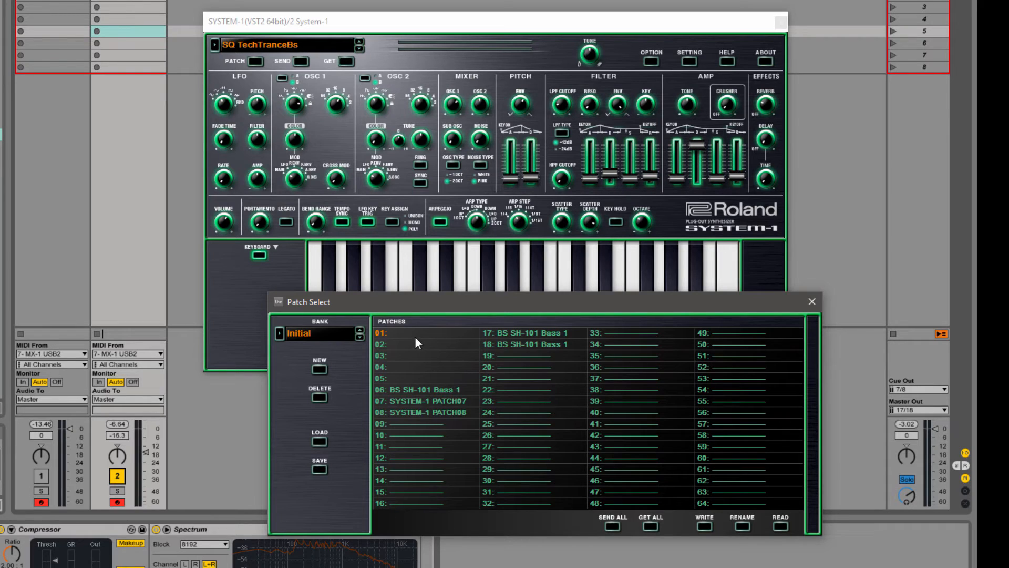
pyautogui.moveTo(813, 307)
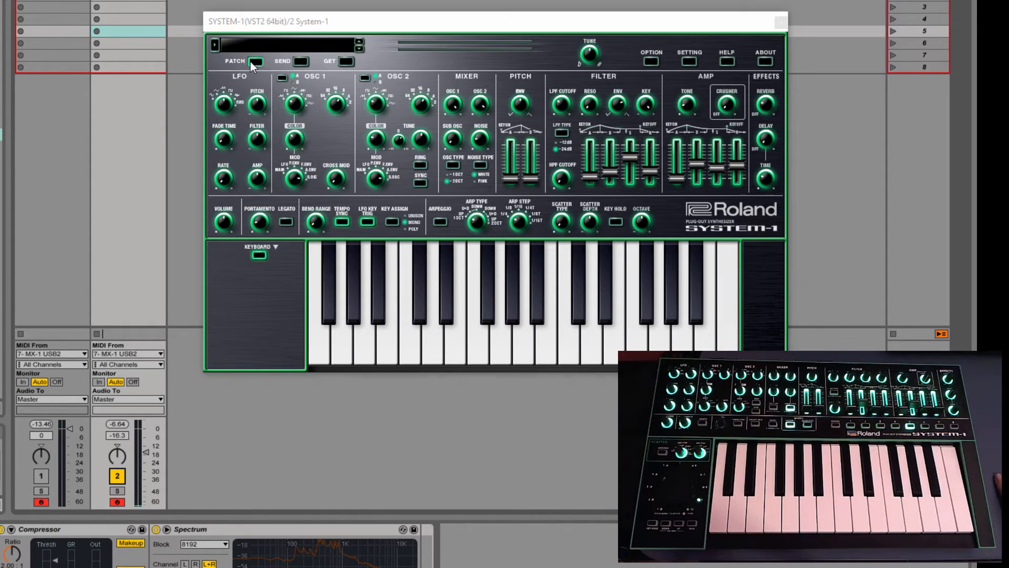
pyautogui.click(258, 61)
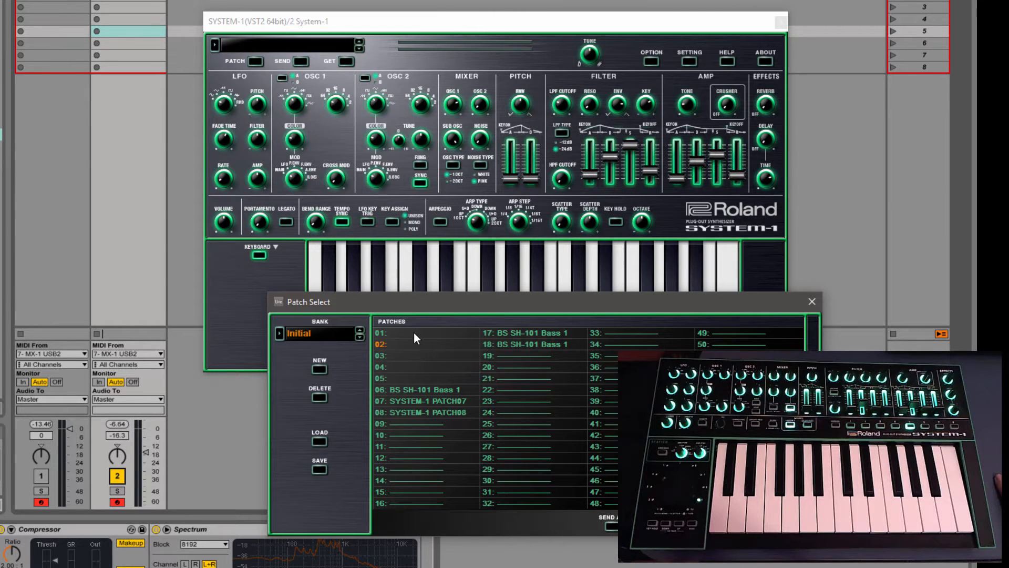
pyautogui.click(811, 301)
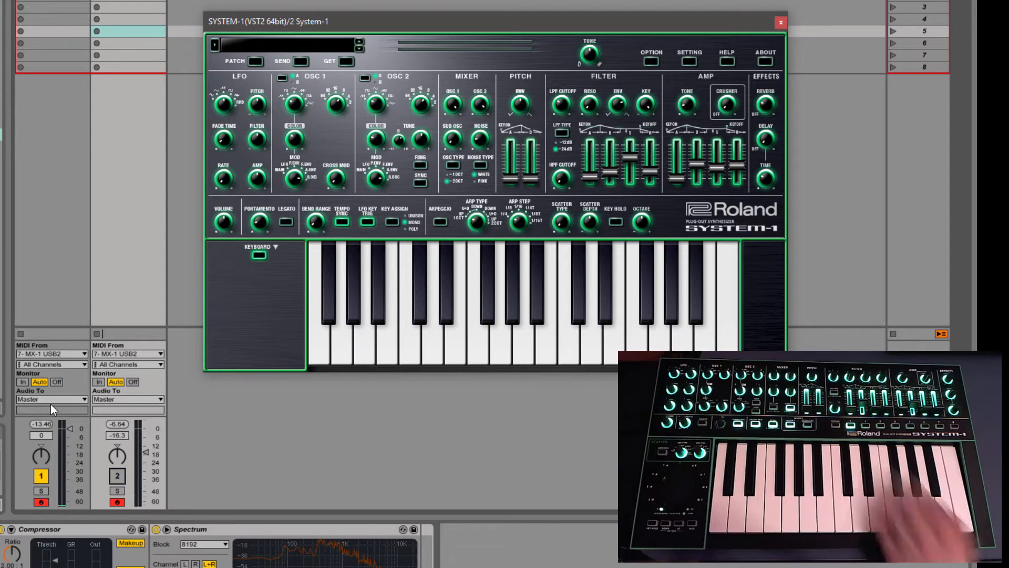
pyautogui.moveTo(58, 405)
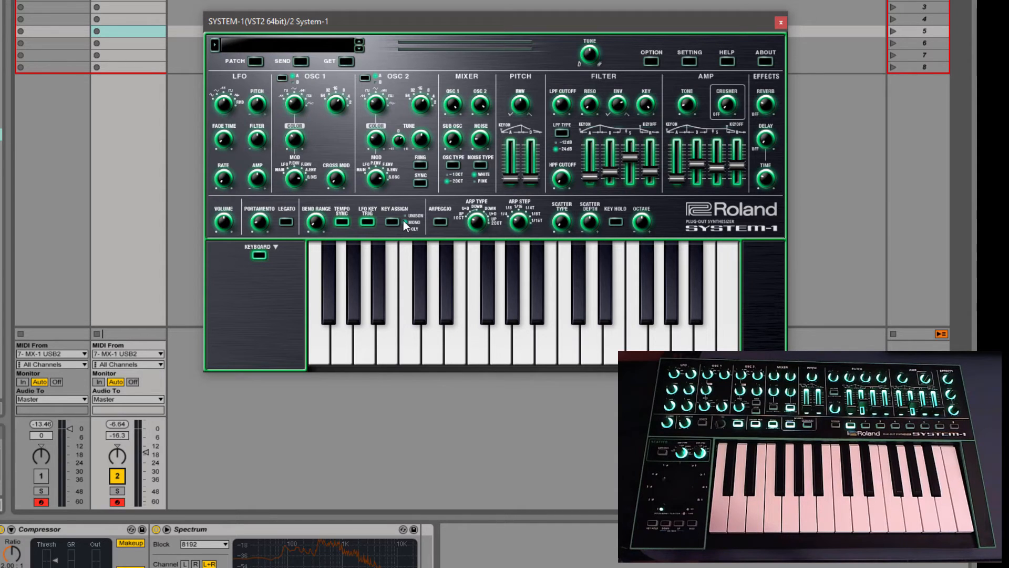
pyautogui.click(234, 61)
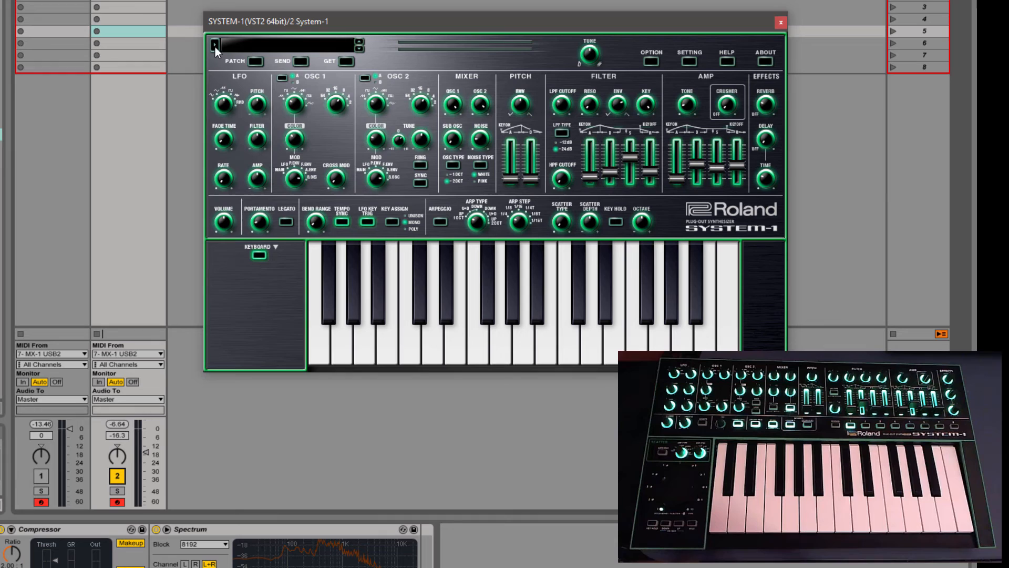
pyautogui.click(218, 45)
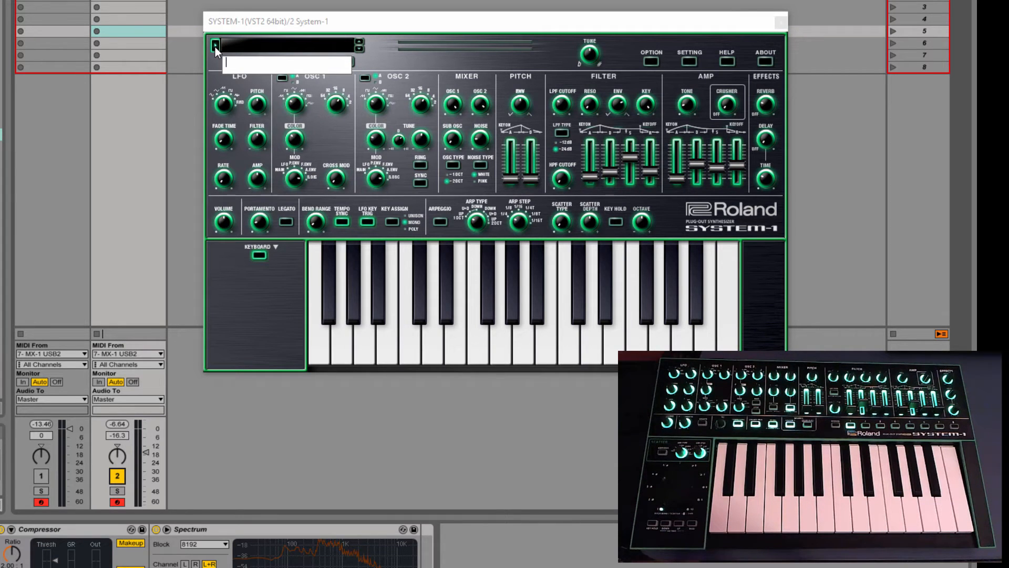
# - Name the current patch 'The Storm Lead' and reopen the patch list
pyautogui.write('The Storm Lead')
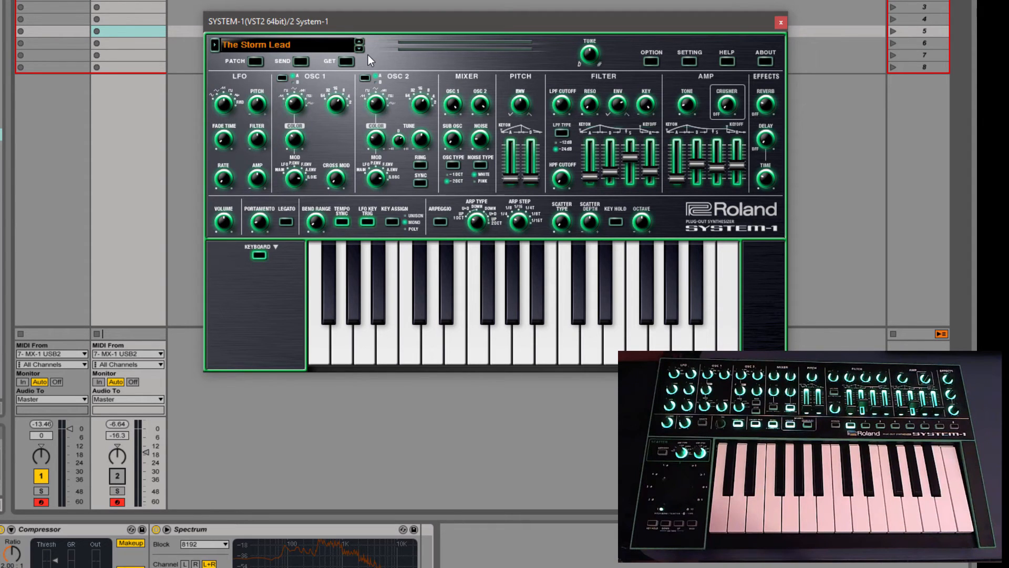
pyautogui.click(235, 61)
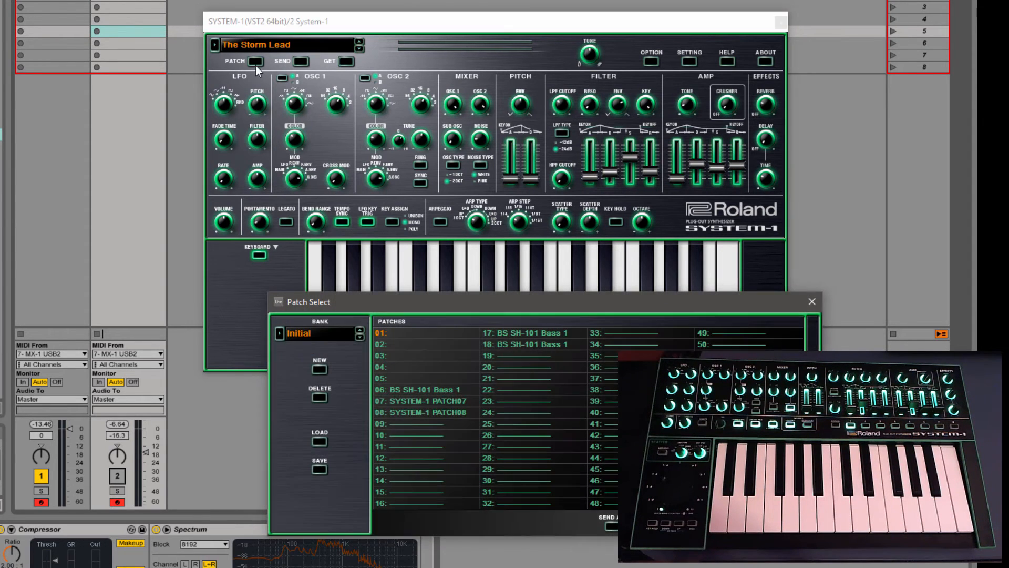
pyautogui.moveTo(359, 436)
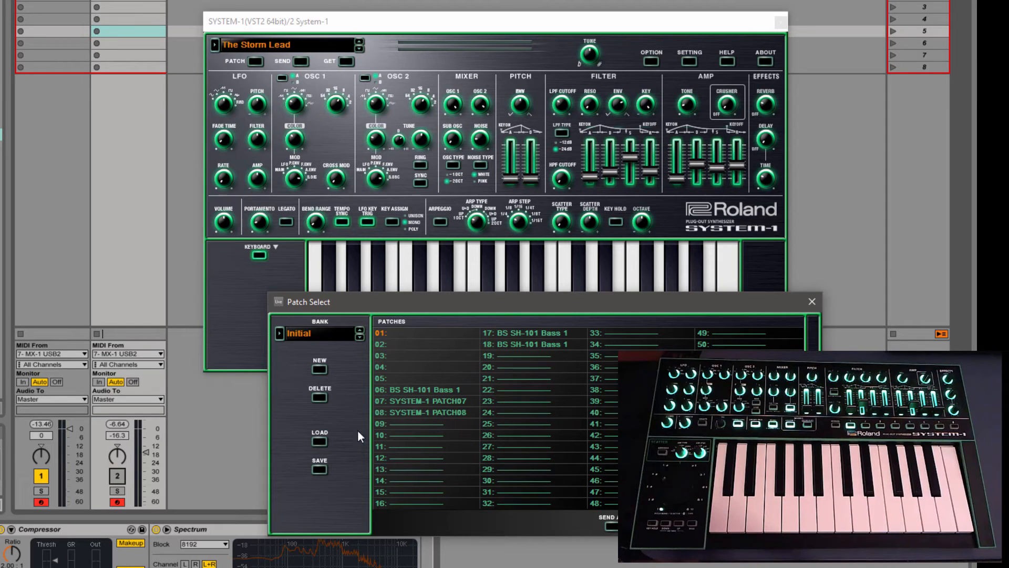
pyautogui.moveTo(448, 451)
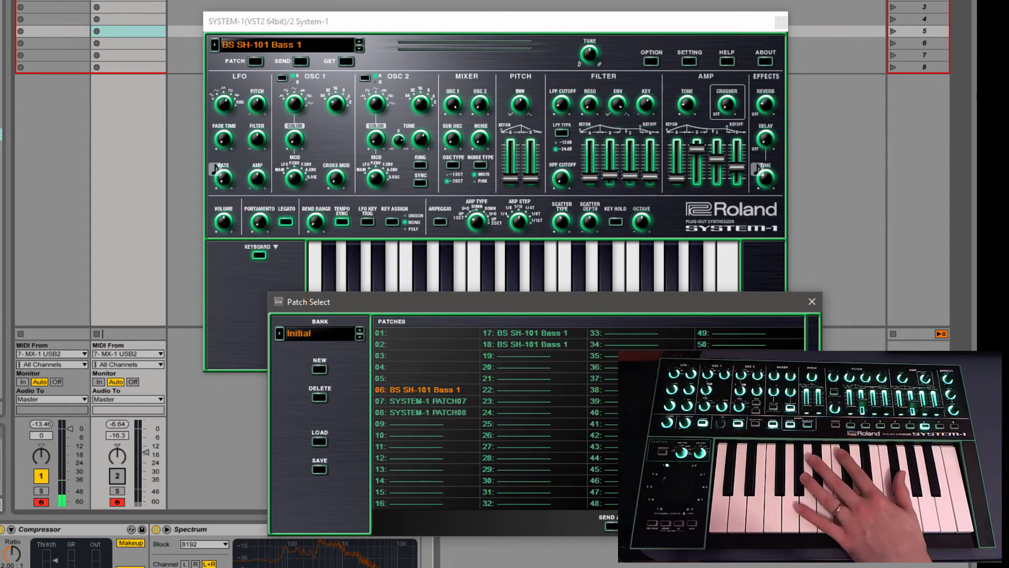
pyautogui.moveTo(189, 490)
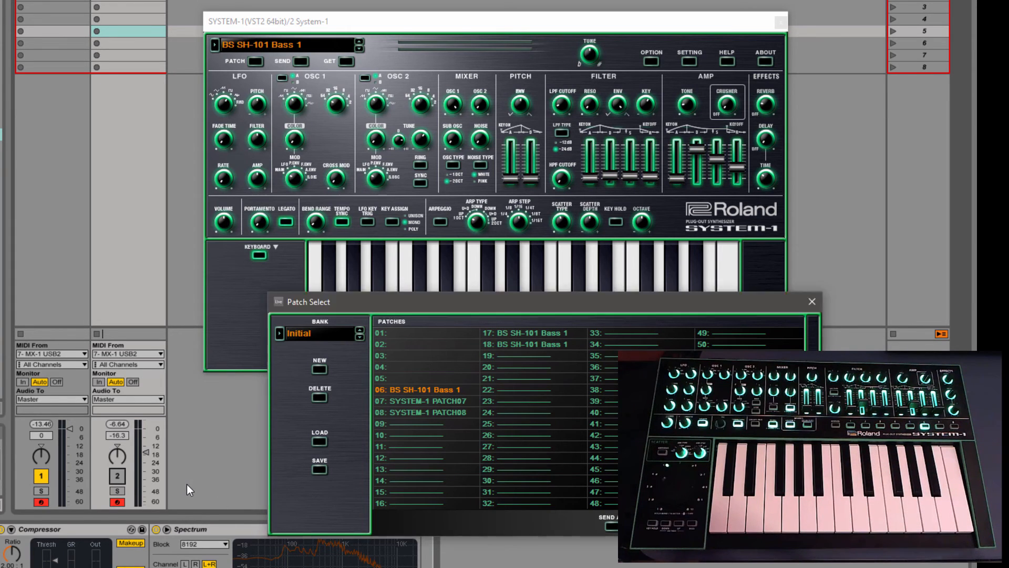
# - Close the patch list, leaving BS SH-101 Bass 1 as the current patch
pyautogui.click(811, 302)
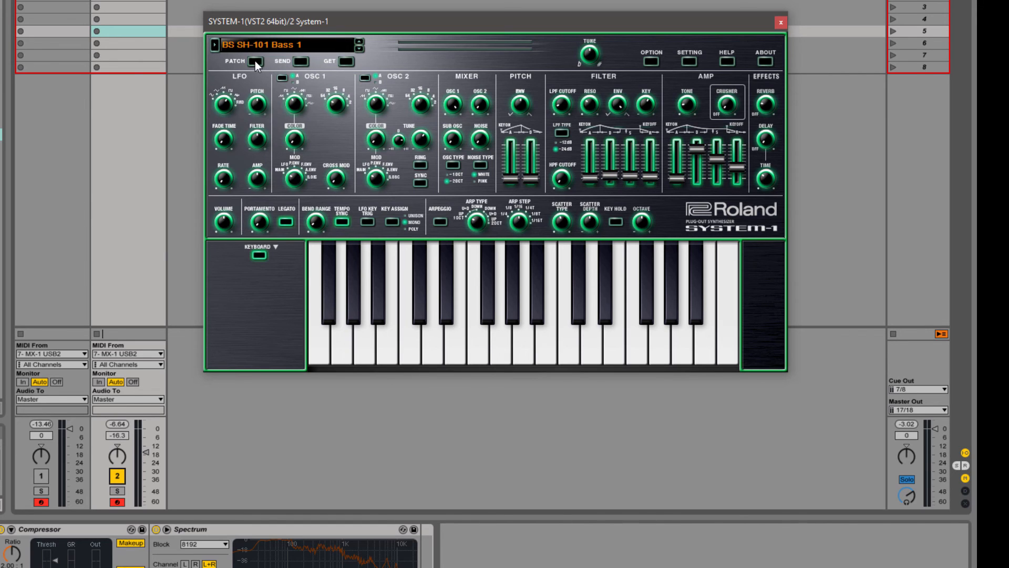
pyautogui.click(256, 61)
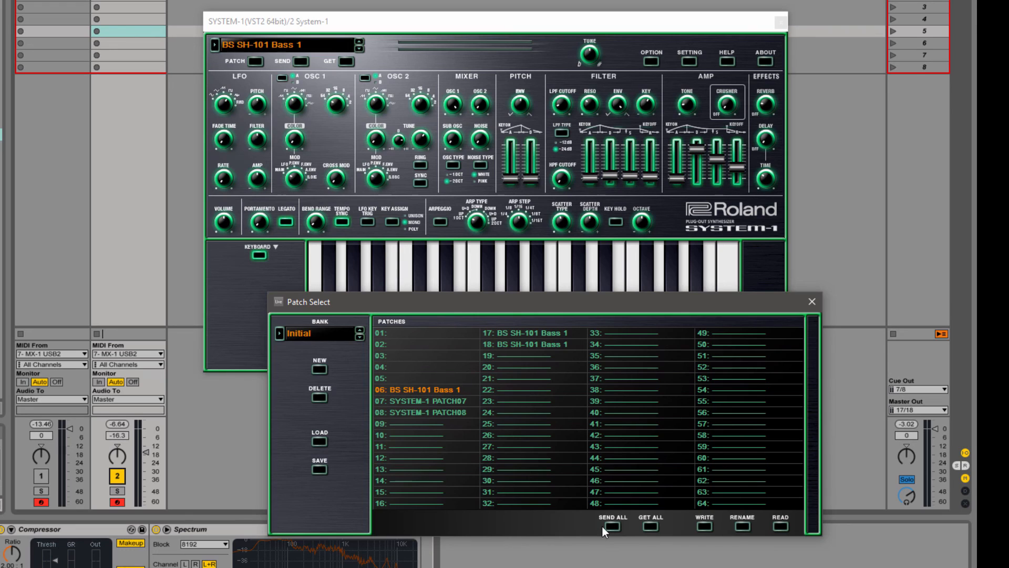
pyautogui.click(811, 301)
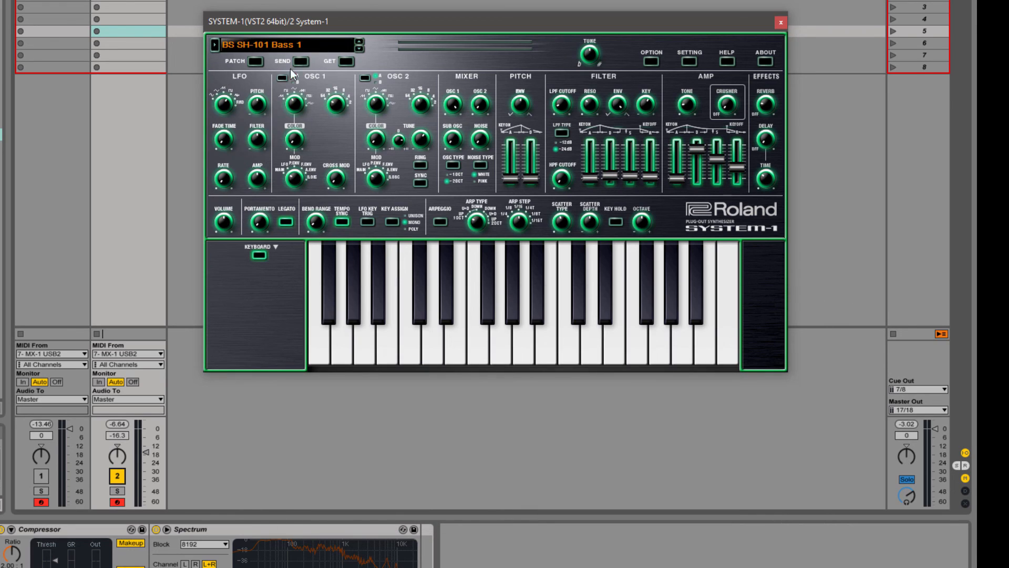
pyautogui.moveTo(299, 68)
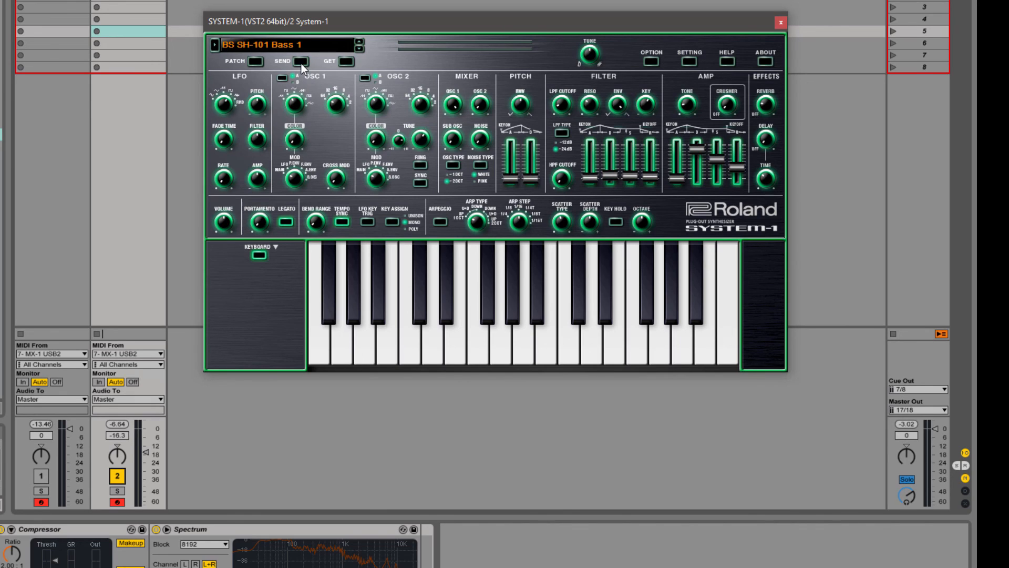